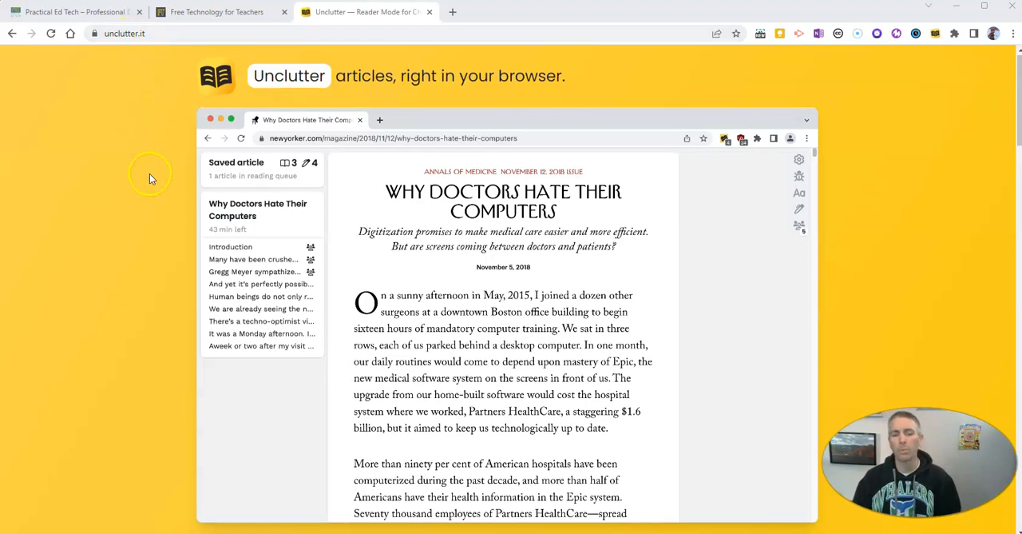
Step: Bring the Free Technology for Teachers tab forward and scroll the Skiing, Puzzling, and Overlooking post
scroll("down", 3)
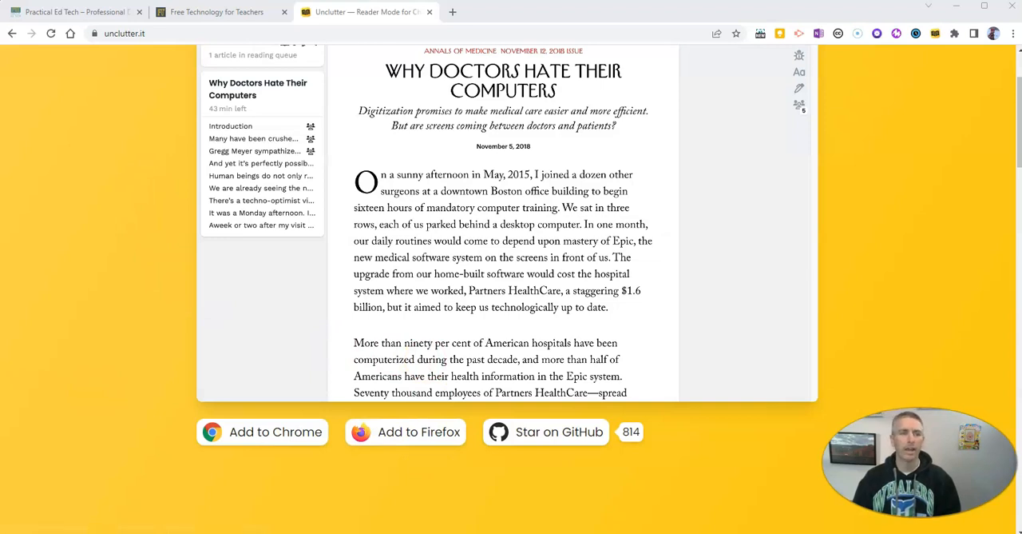
mouse_move(216, 11)
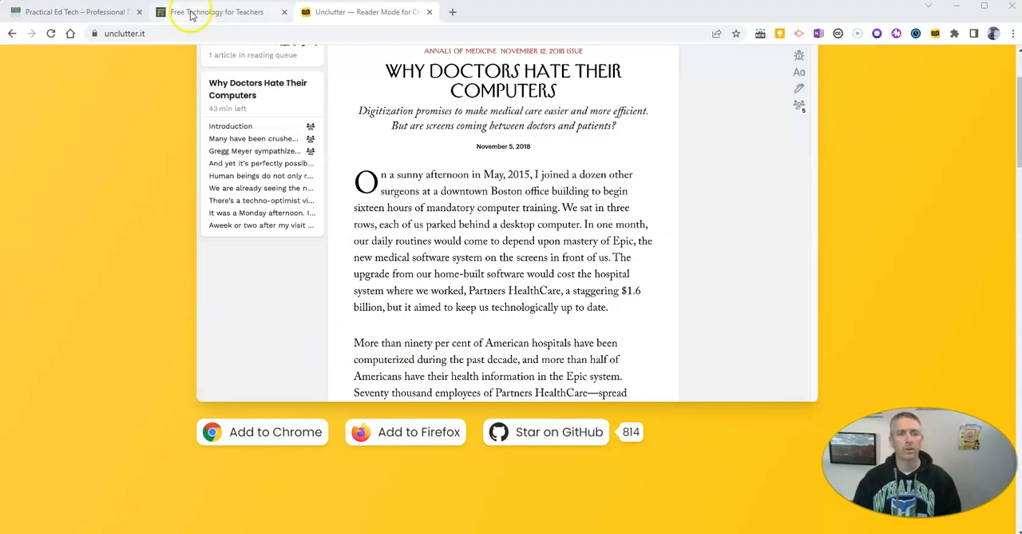
left_click(215, 11)
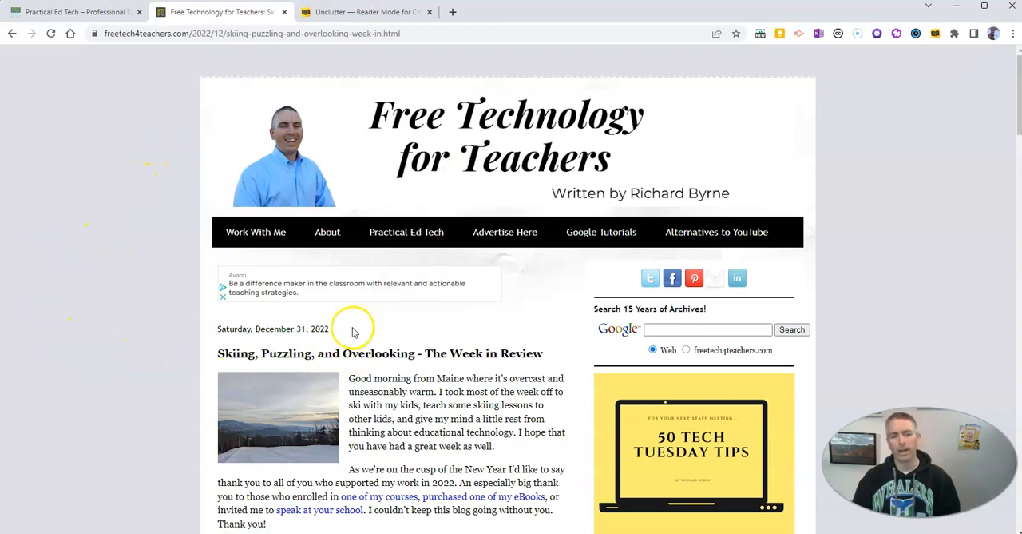
scroll("down", 3)
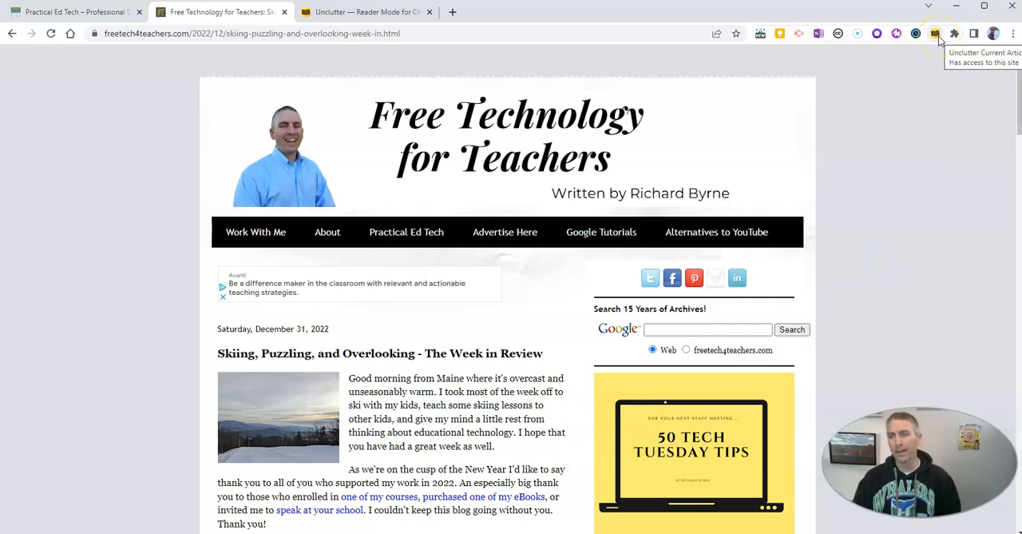
Step: Show the post in Unclutter reader view and save it to the reading queue
left_click(936, 33)
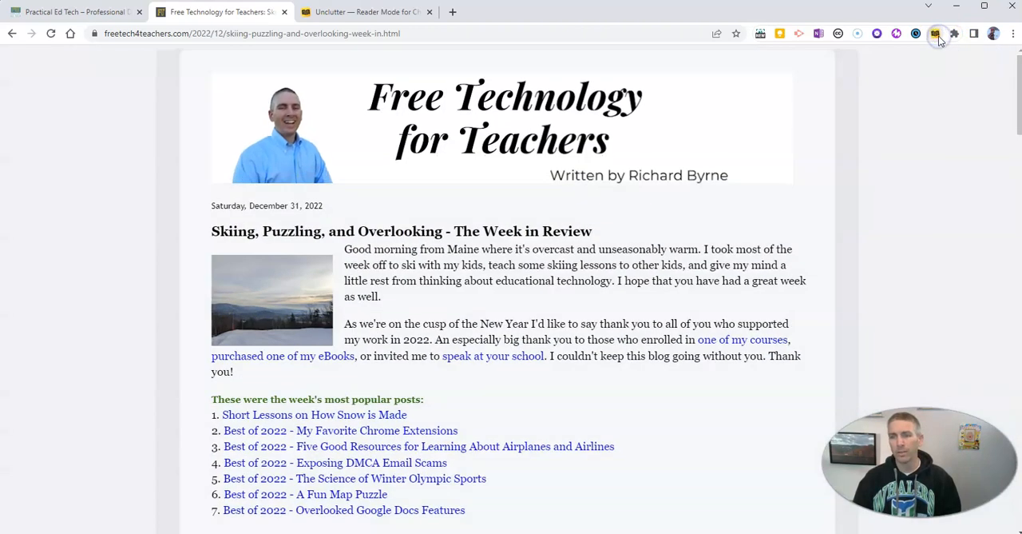
left_click(936, 33)
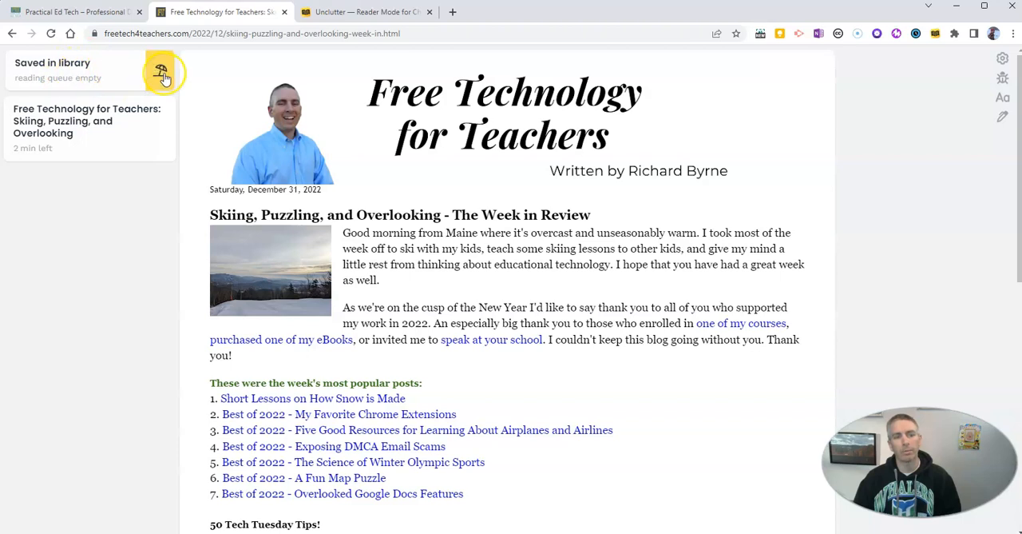
left_click(162, 73)
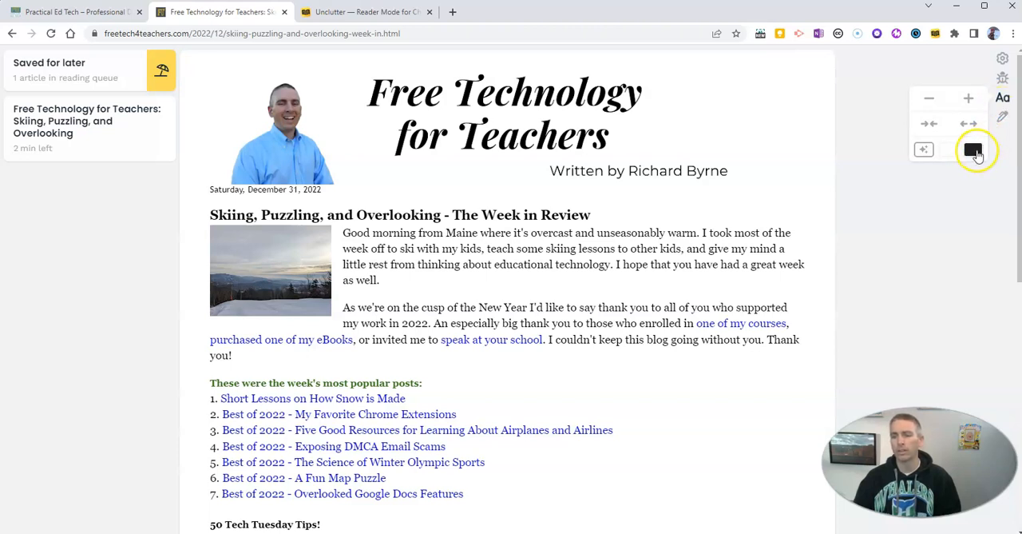
Step: Try the dark theme and a wider text column, then restore light theme and narrow width
left_click(975, 151)
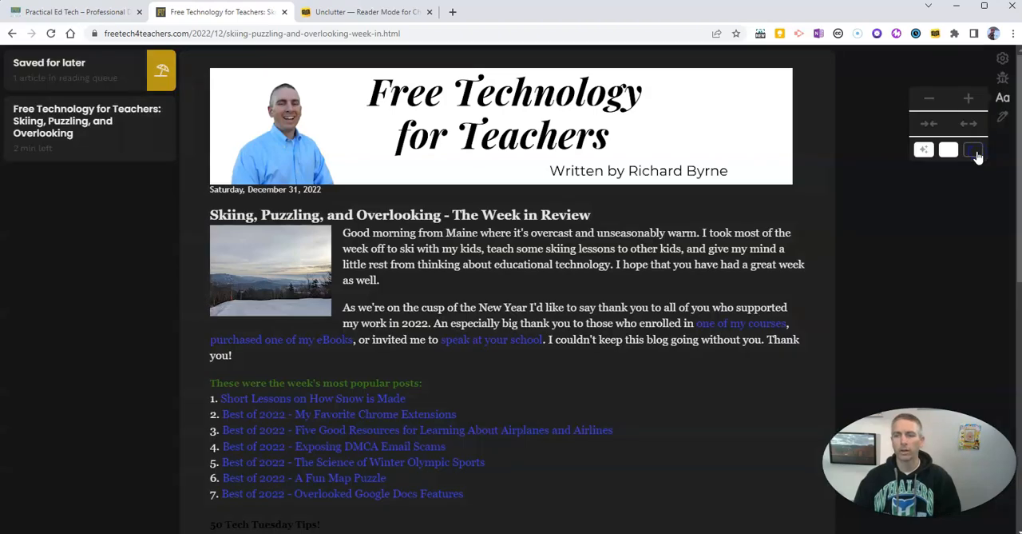
left_click(949, 150)
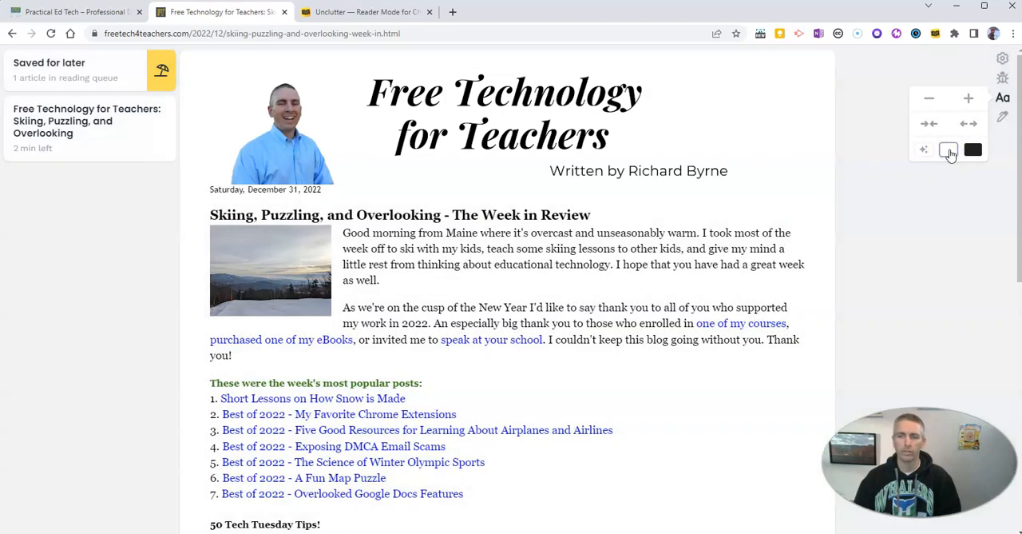
left_click(968, 125)
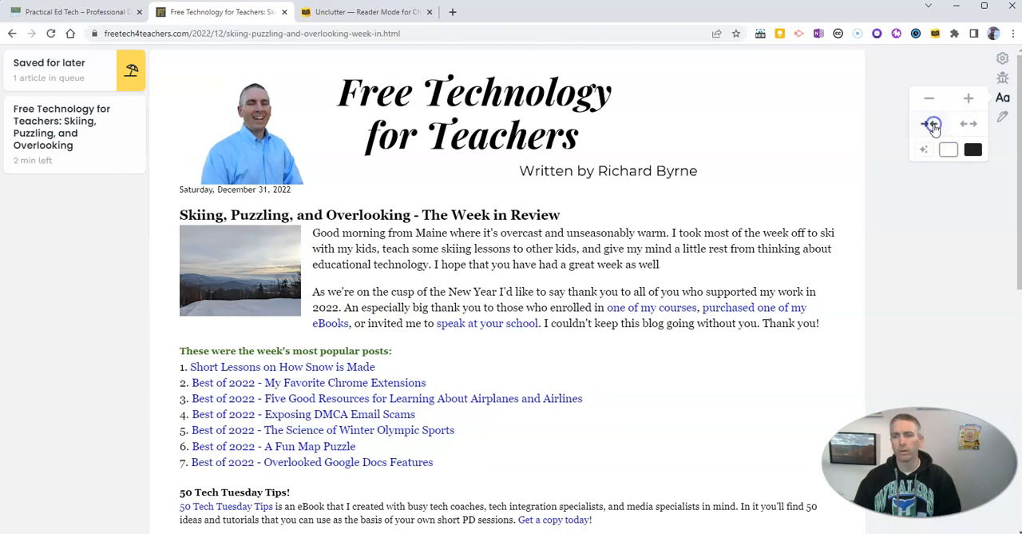
left_click(969, 99)
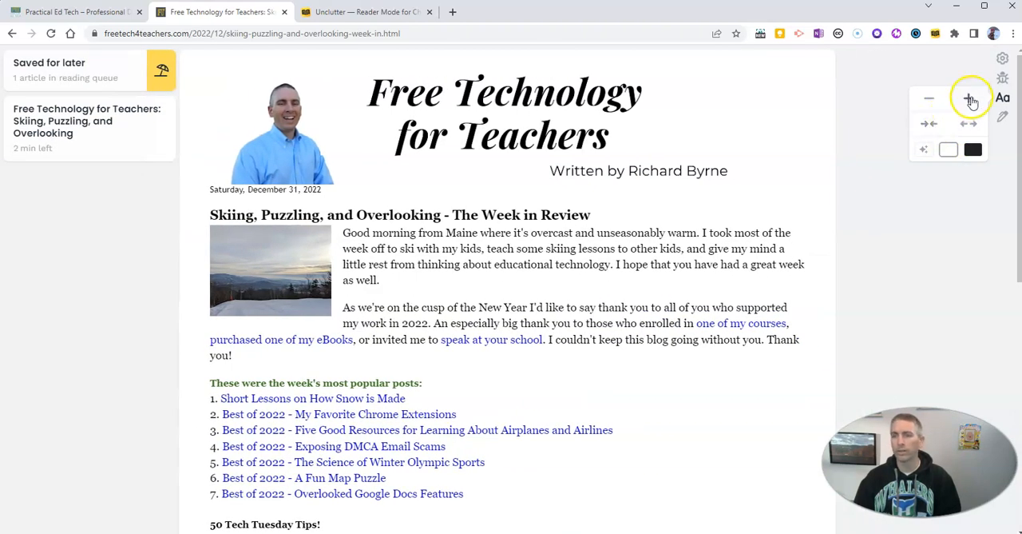
left_click(968, 99)
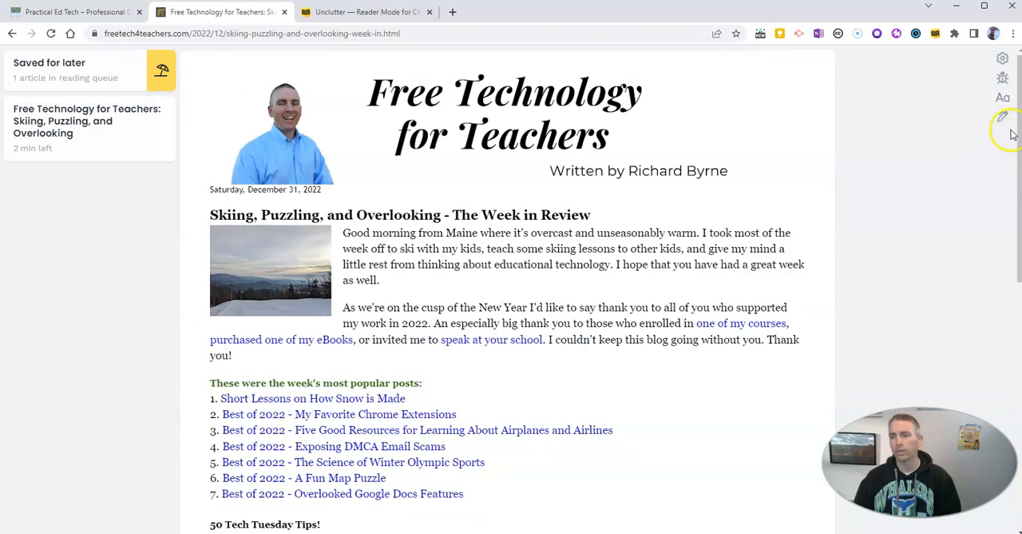
mouse_move(1003, 118)
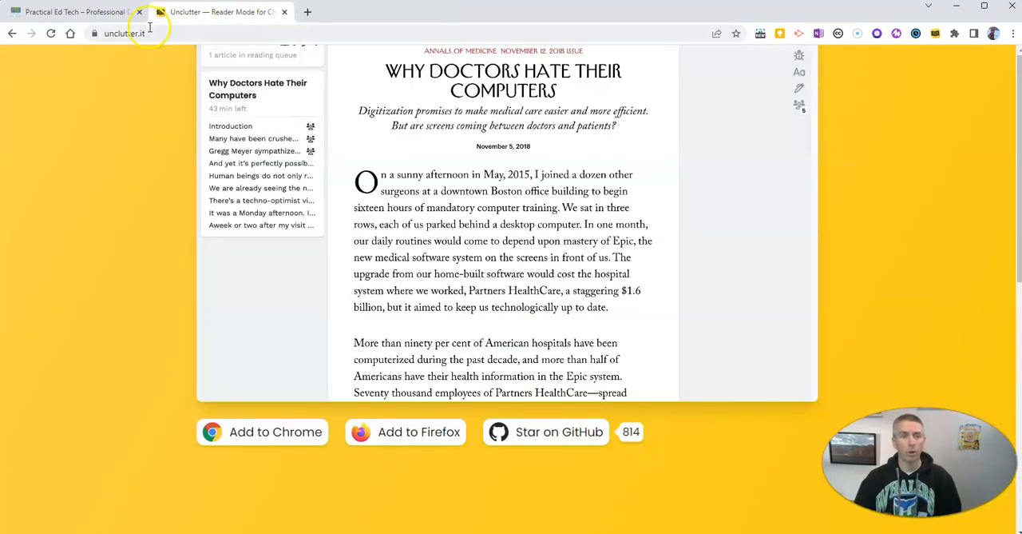
Step: Switch to Practical Ed Tech and bring up the A Fun Tech Tool to Start the New Year post
left_click(72, 11)
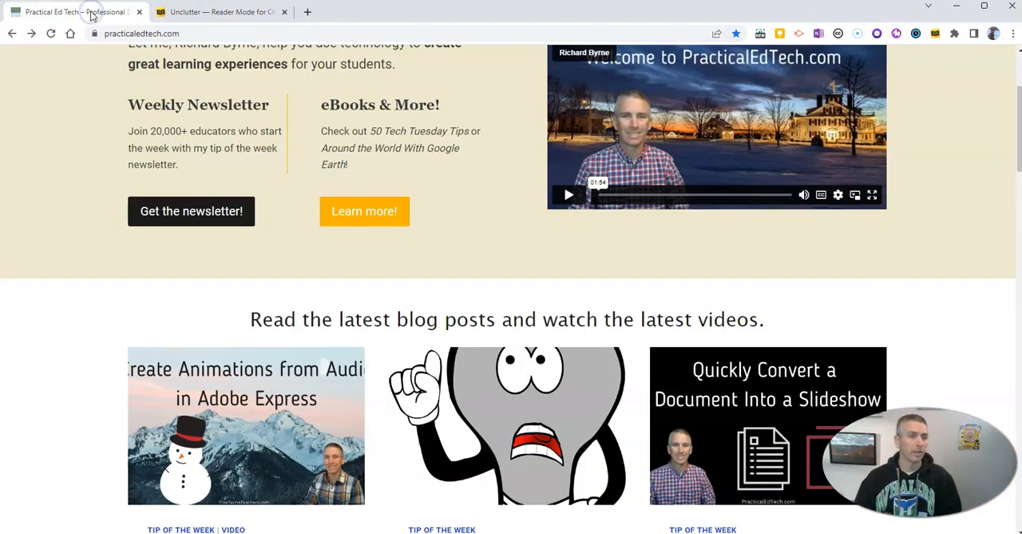
scroll("down", 3)
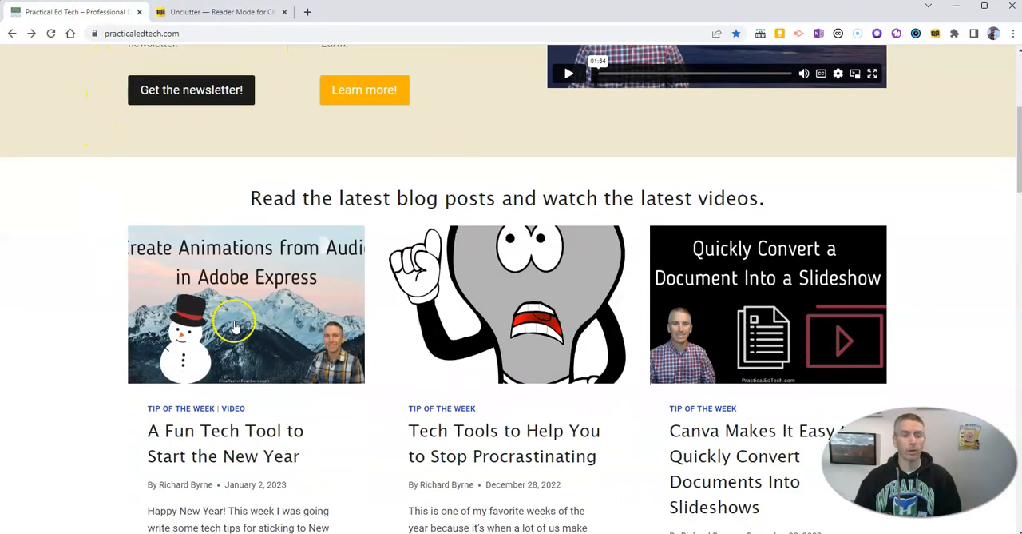
left_click(232, 327)
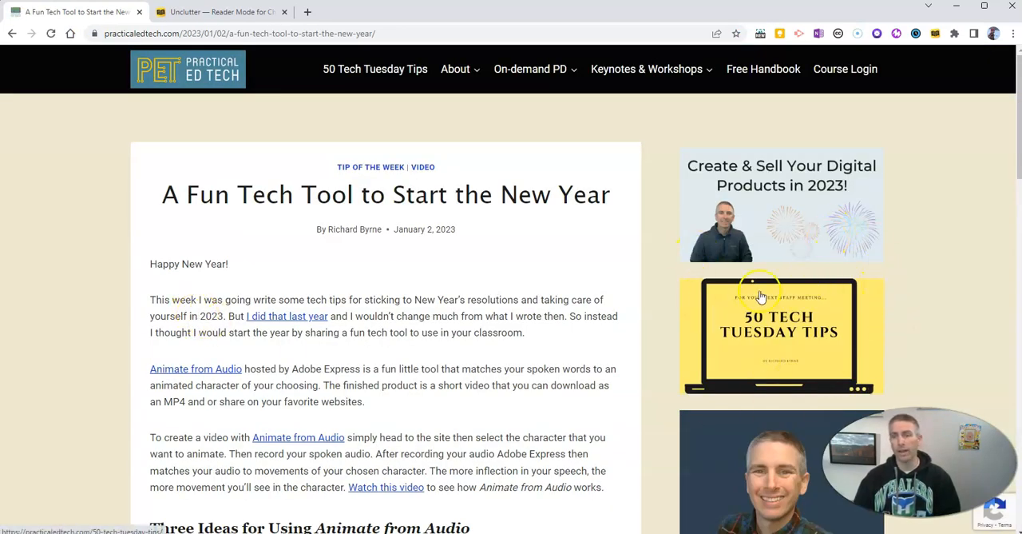
scroll("down", 3)
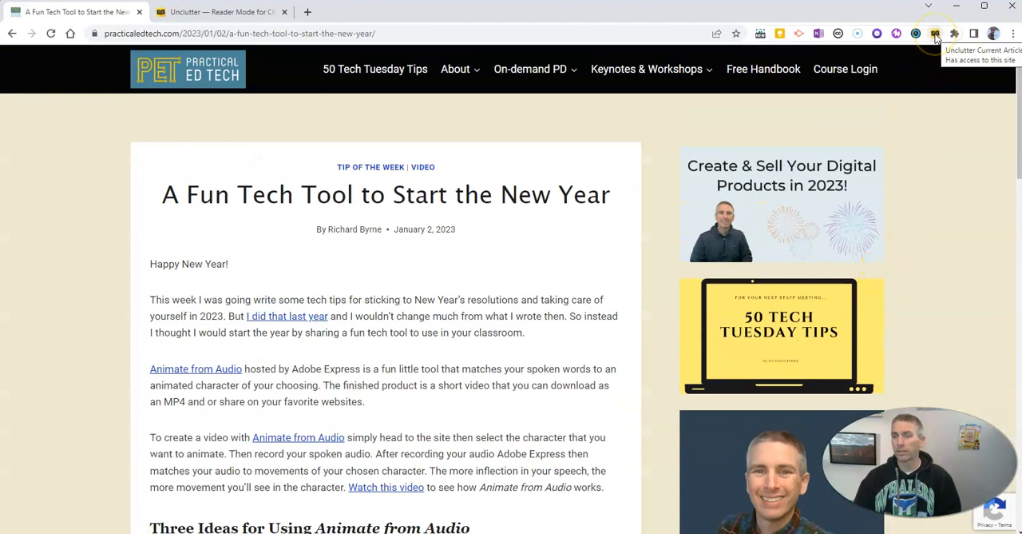
Step: Show the Fun Tech Tool post in reader view and save it as the queue's second article
left_click(936, 34)
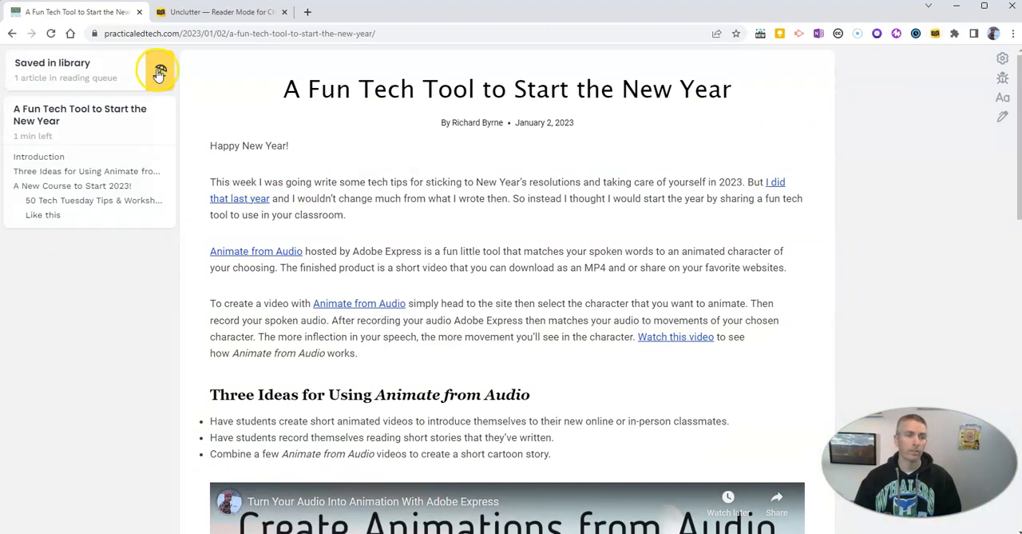
left_click(160, 71)
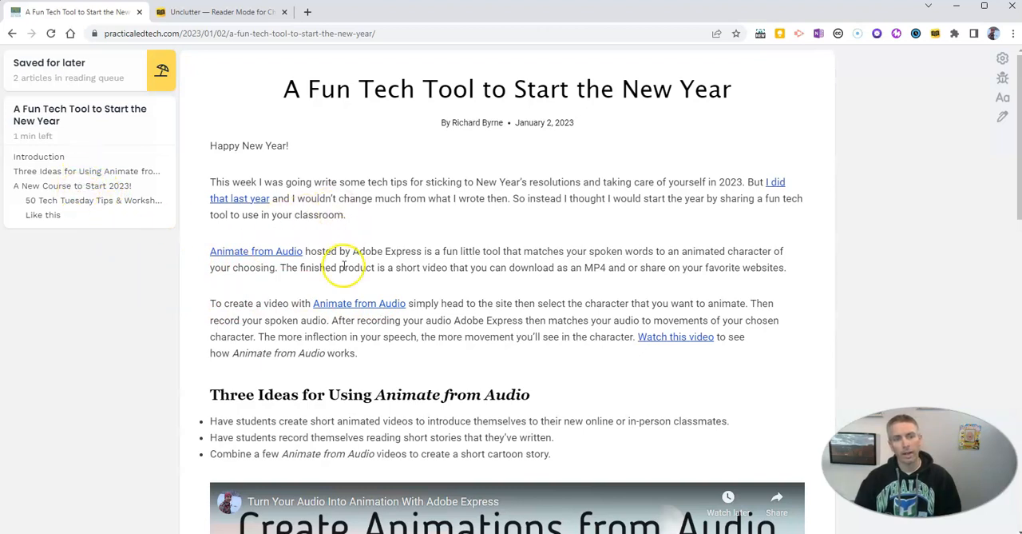
scroll("down", 3)
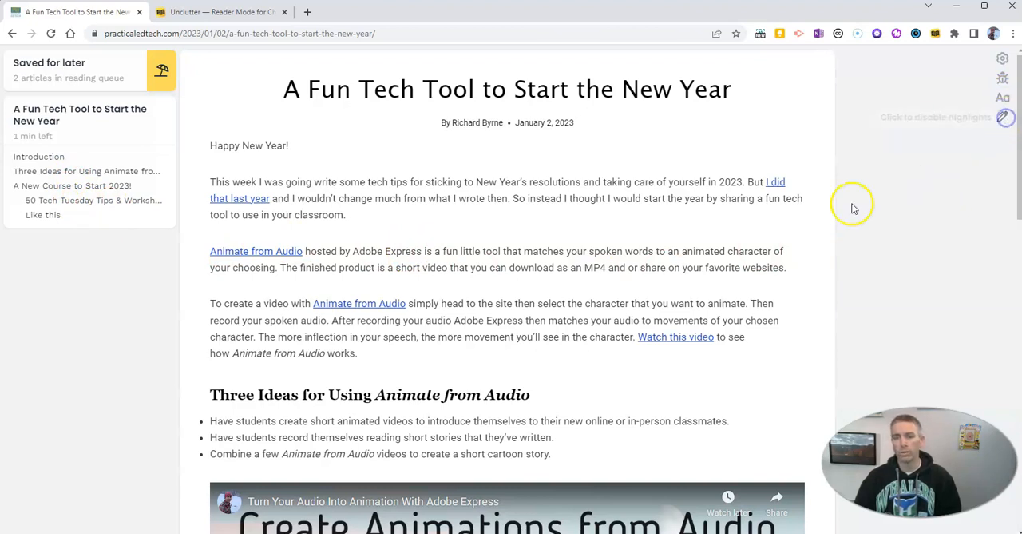
Step: Highlight "by sharing a fun tech" and "Animate from Audio hosted by Adobe Express", note "Sin", and return to the Unclutter homepage
left_click_drag(706, 198, 807, 198)
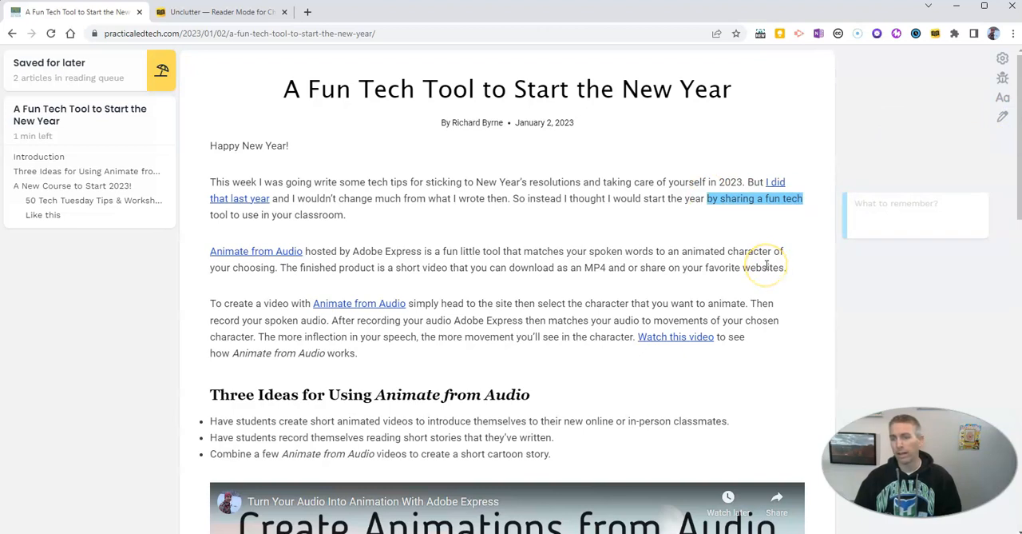
mouse_move(549, 268)
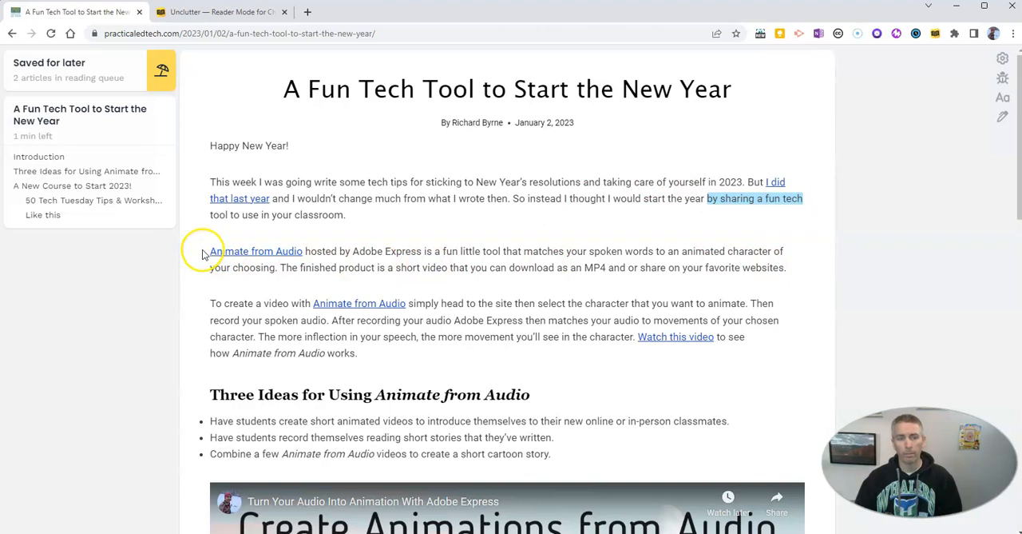
left_click_drag(210, 251, 422, 251)
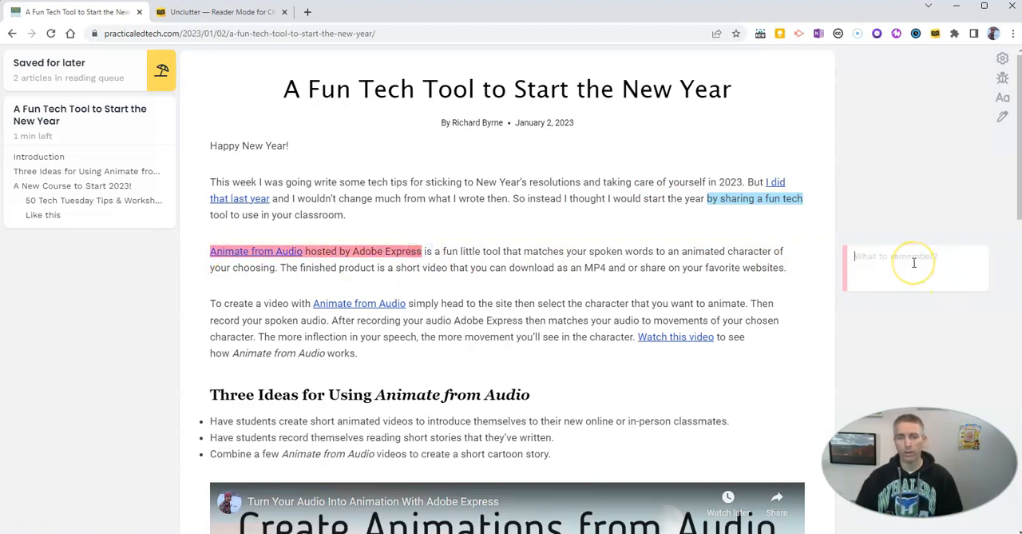
type("Sin")
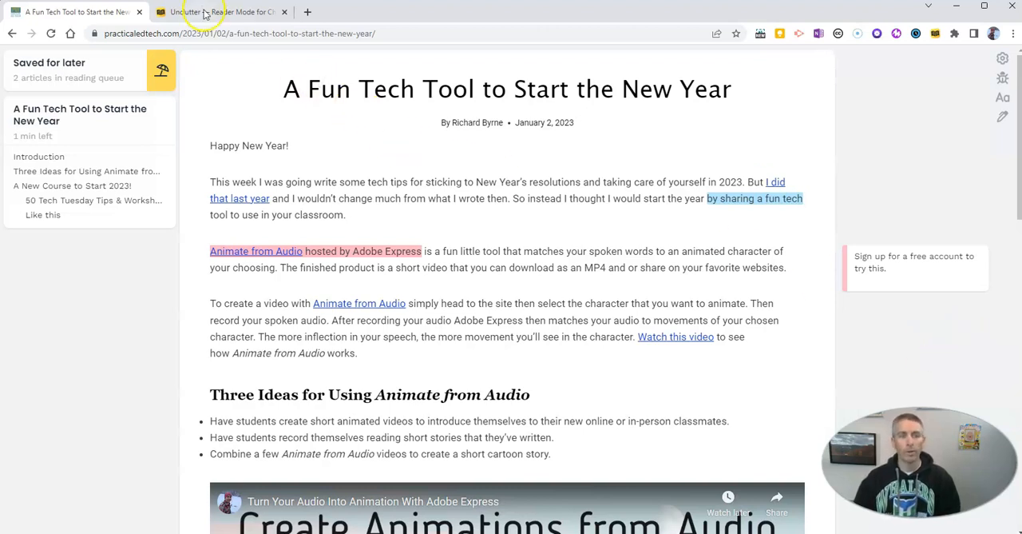
left_click(223, 11)
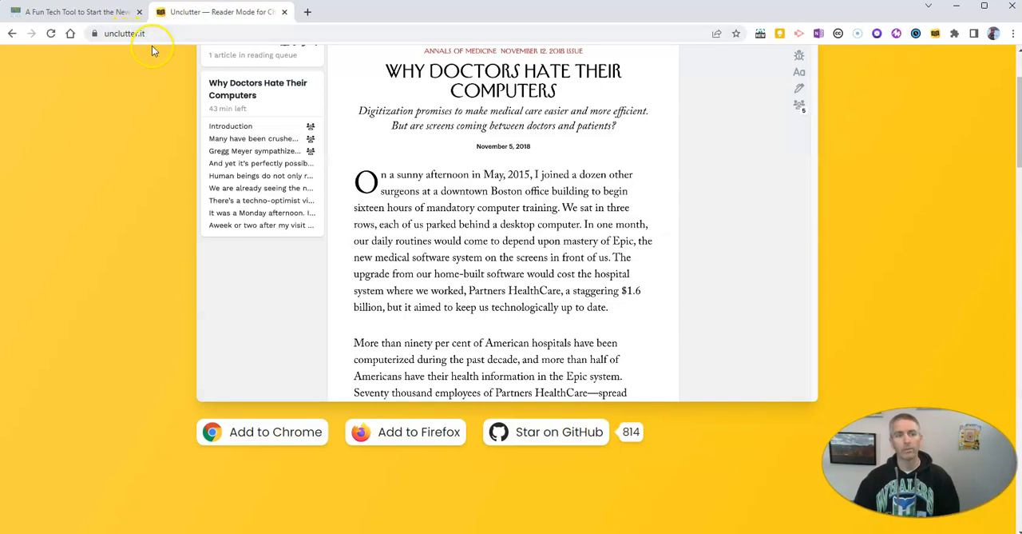